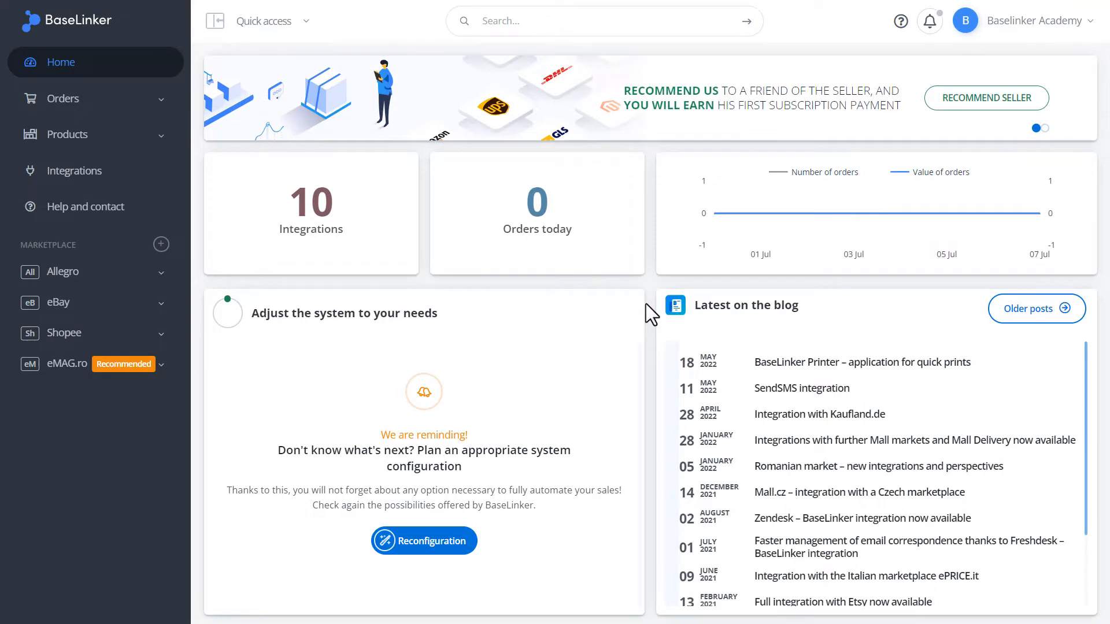
Expand the eBay section in the sidebar to show its listing, offer, settings and template options
click(161, 302)
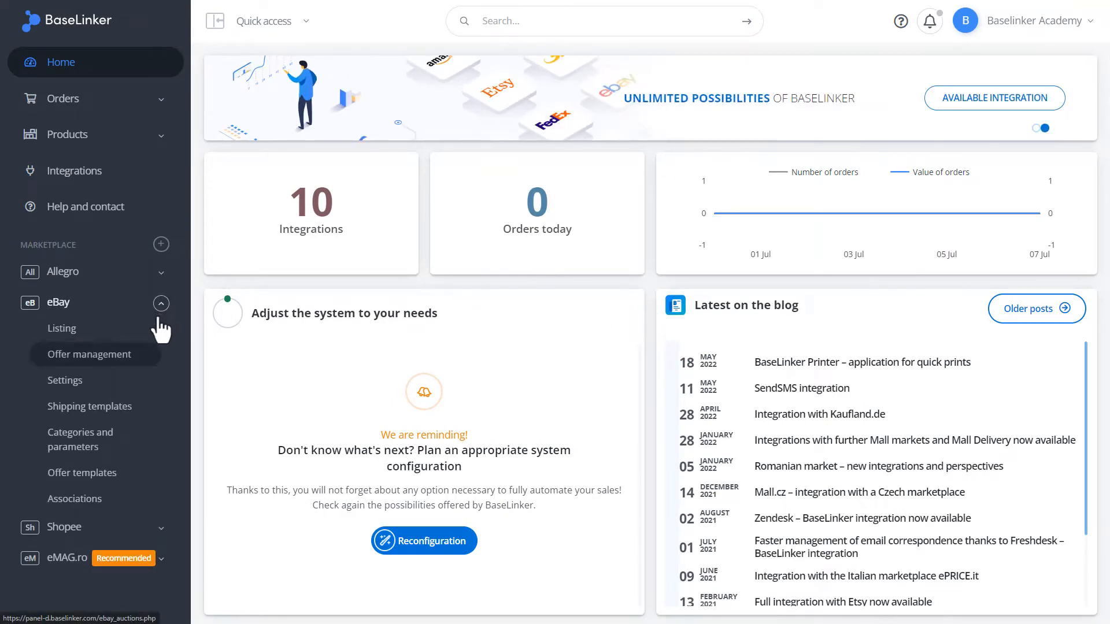
mouse_move(79, 439)
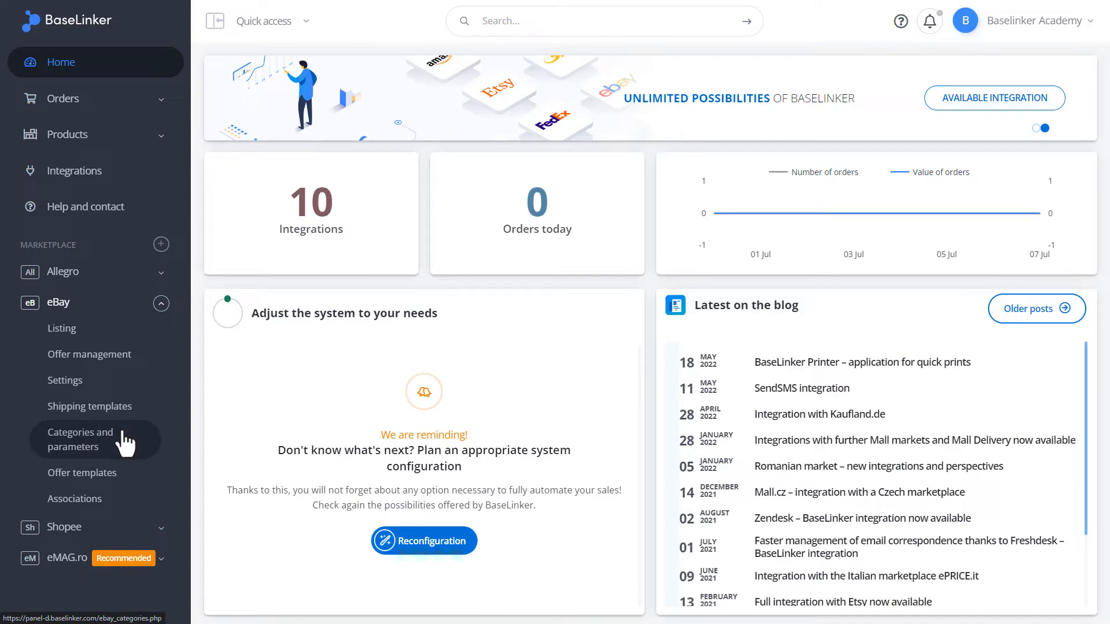
Open eBay Categories and parameters and review the four saved eBay.com printer-part favorite categories
click(80, 439)
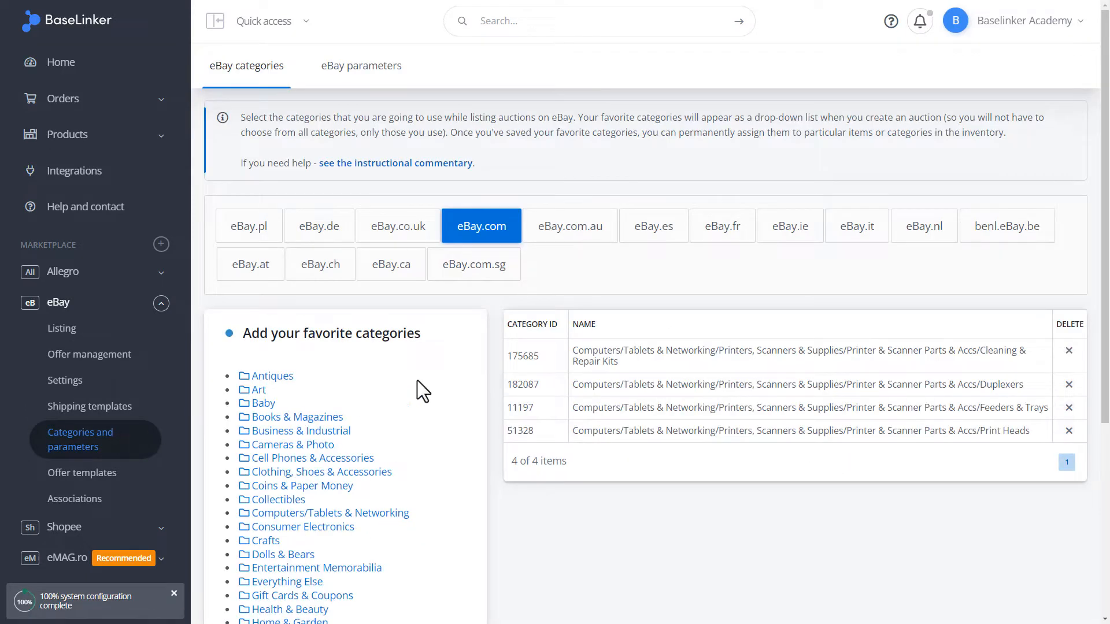
scroll(down, 3)
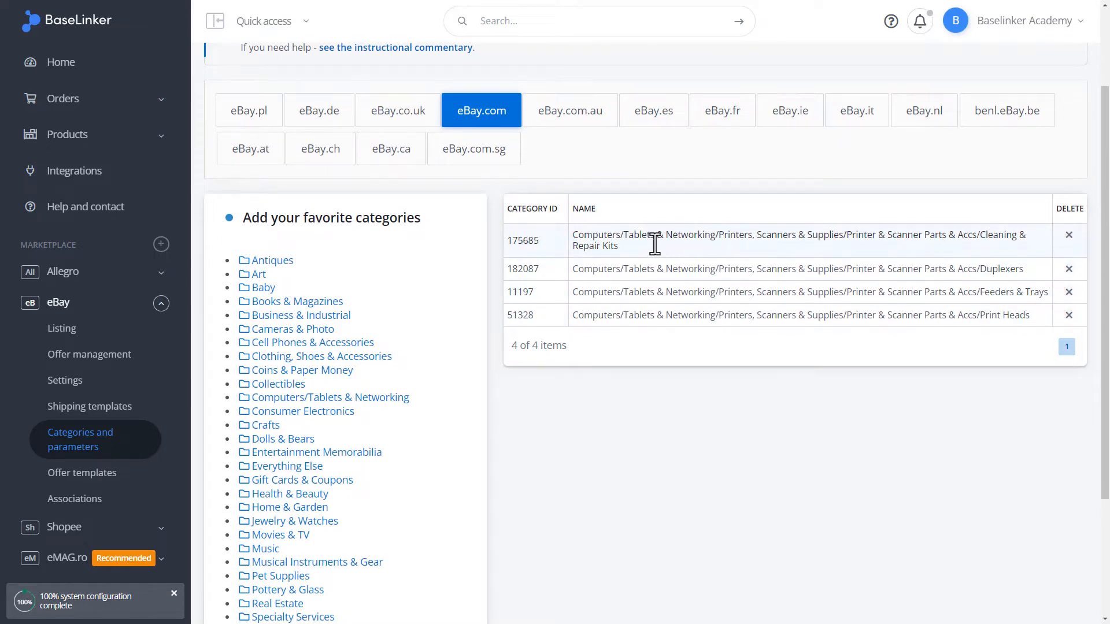
scroll(up, 3)
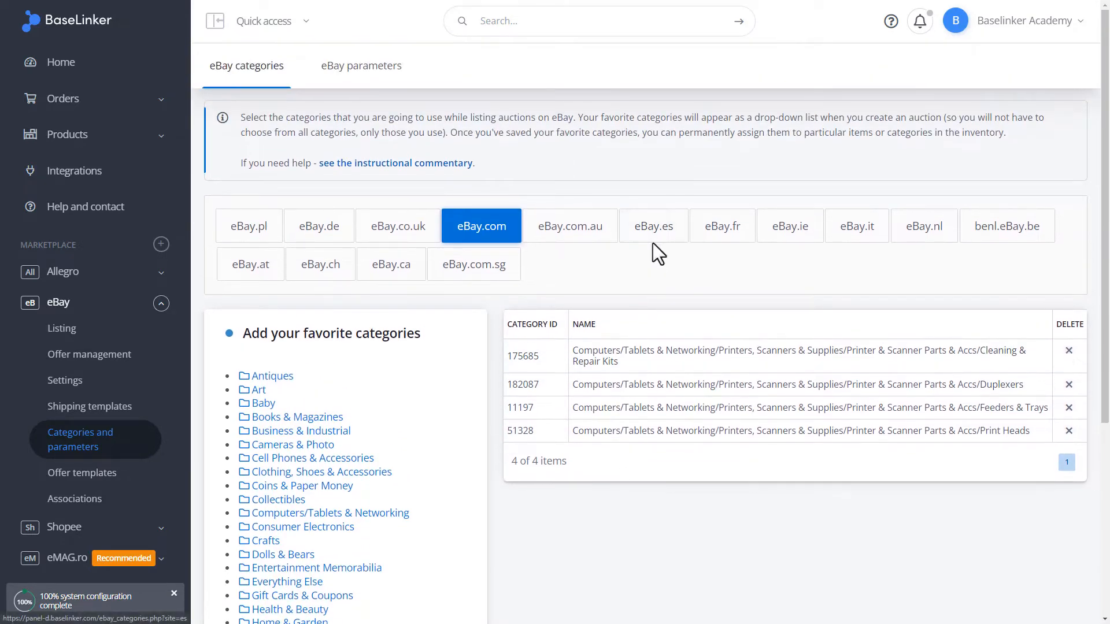
mouse_move(120, 442)
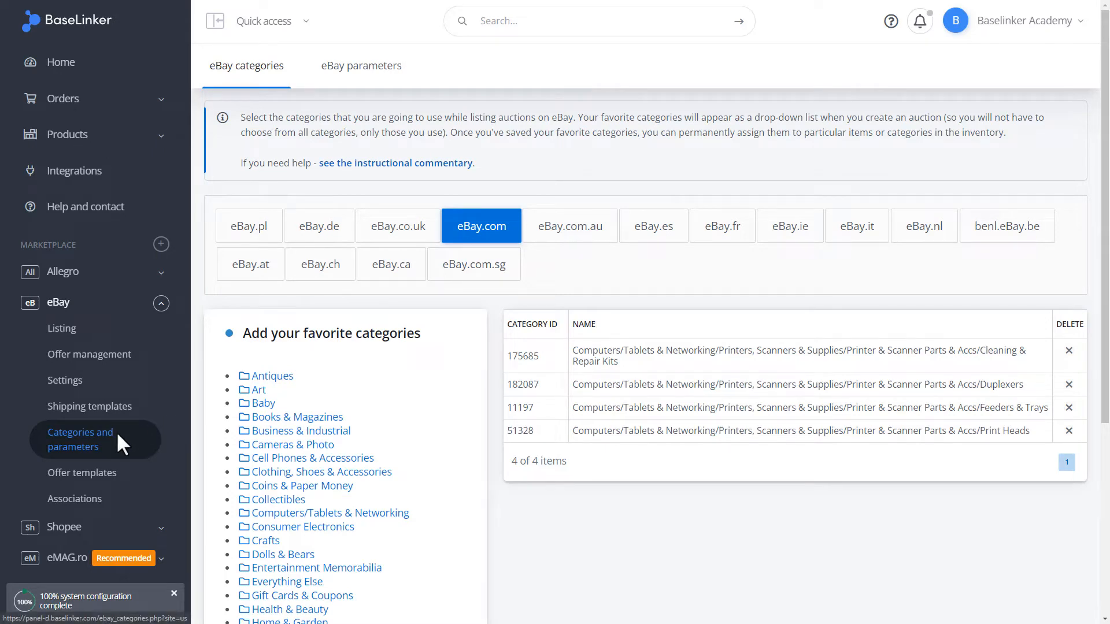
In eBay Associations, map Test Category 1 to Cleaning & Repair Kits and Test Category 2 to Duplexers
click(74, 498)
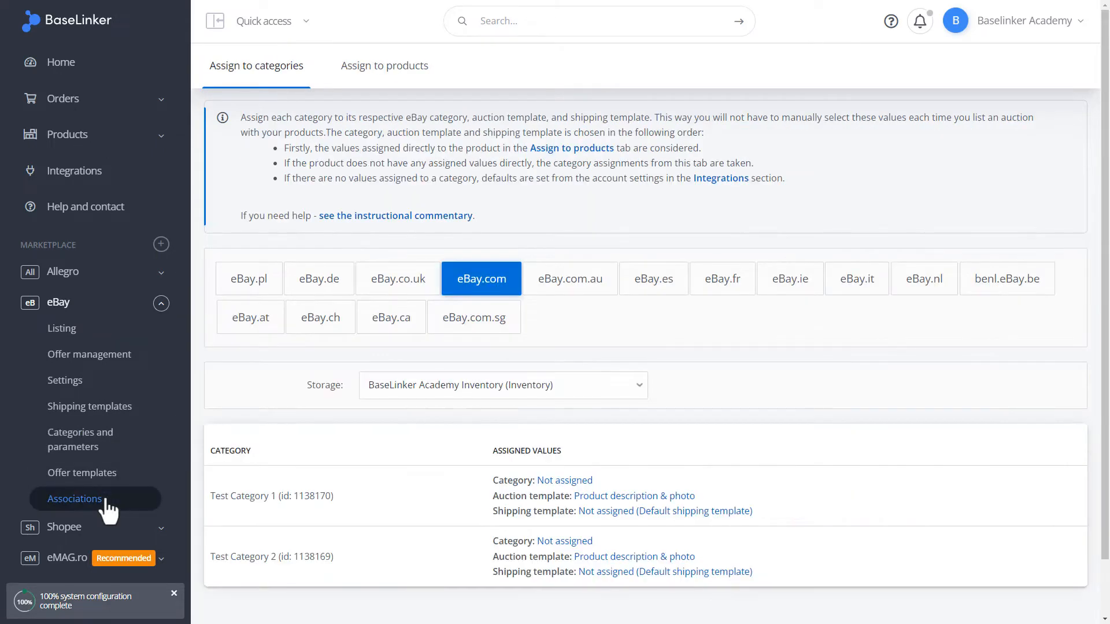
mouse_move(237, 488)
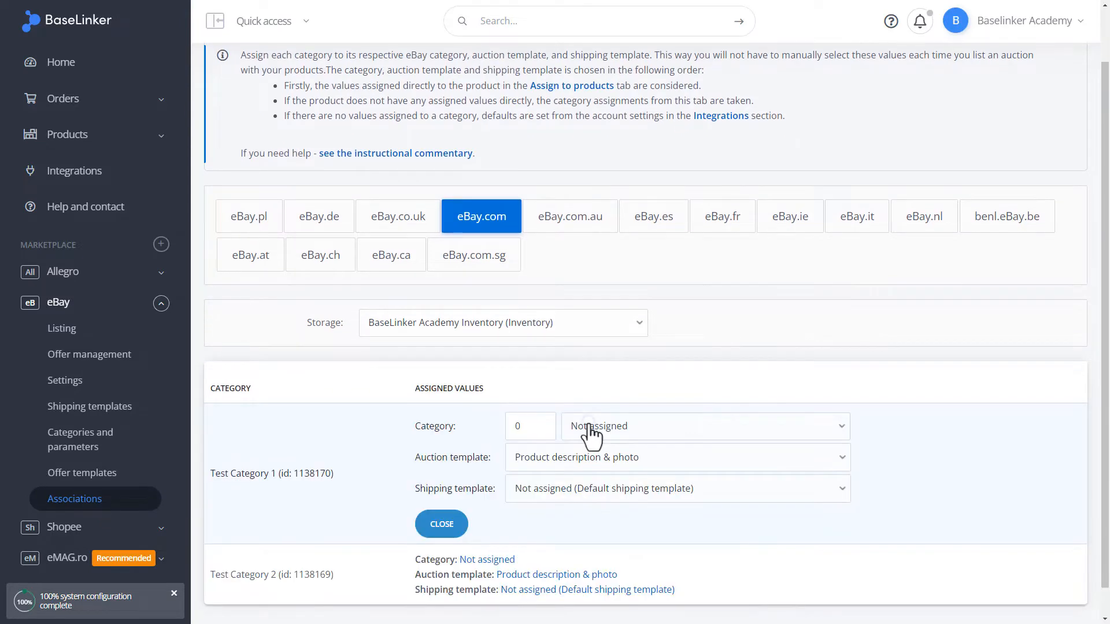
click(704, 425)
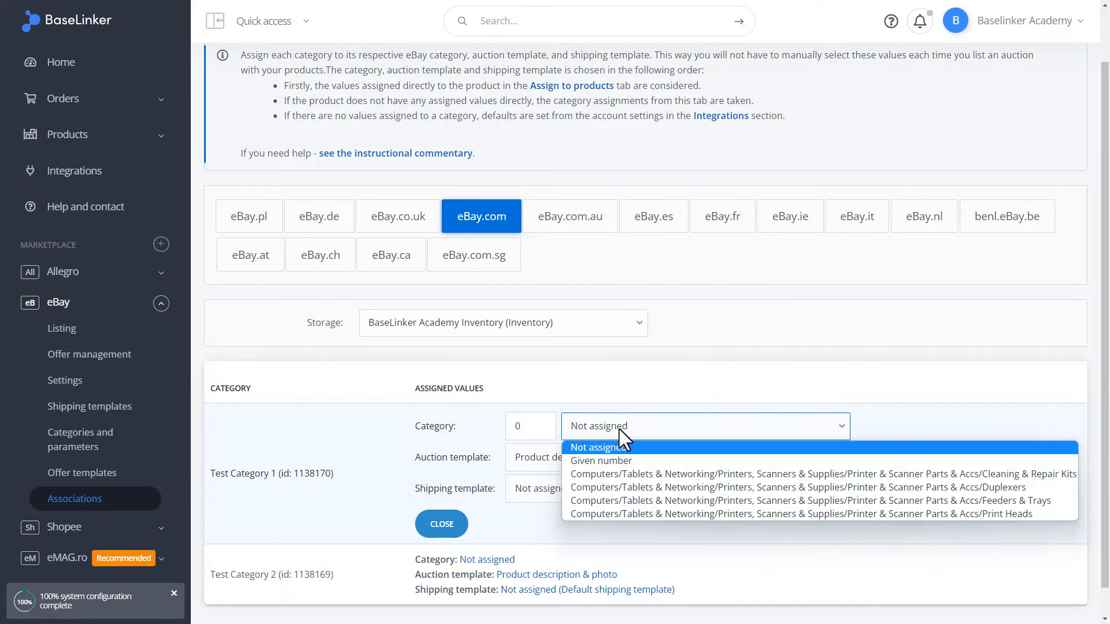
mouse_move(634, 474)
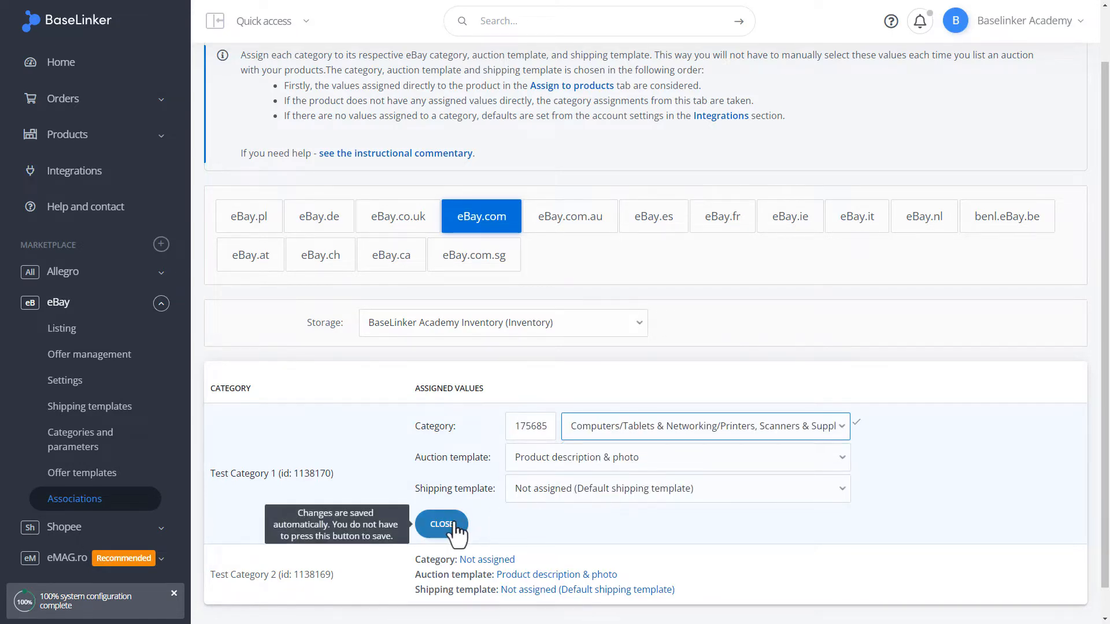
click(442, 524)
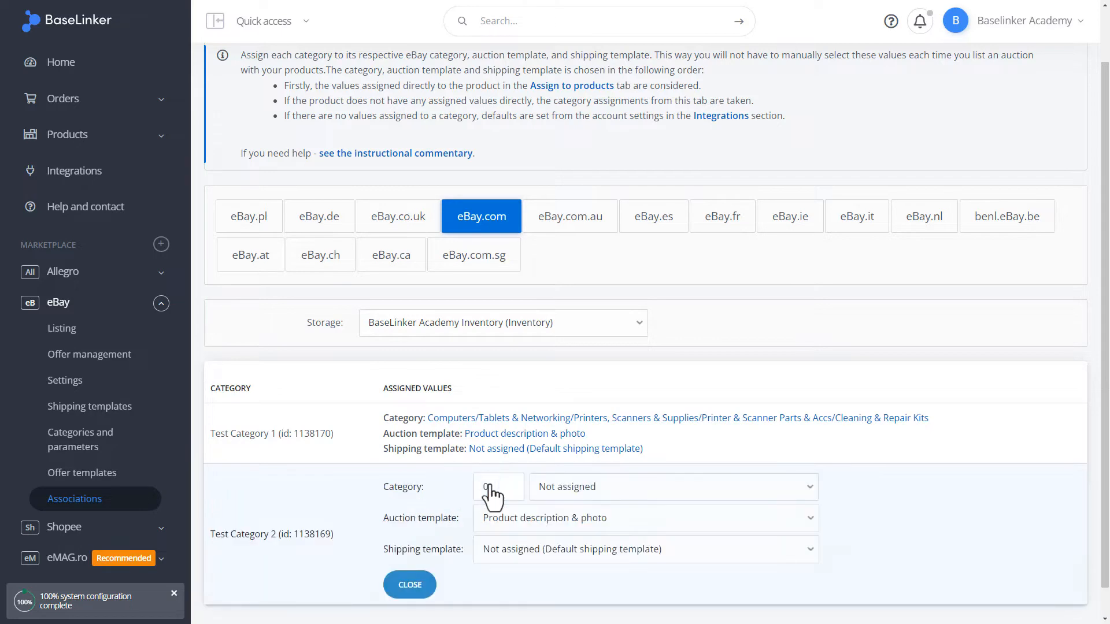
click(671, 486)
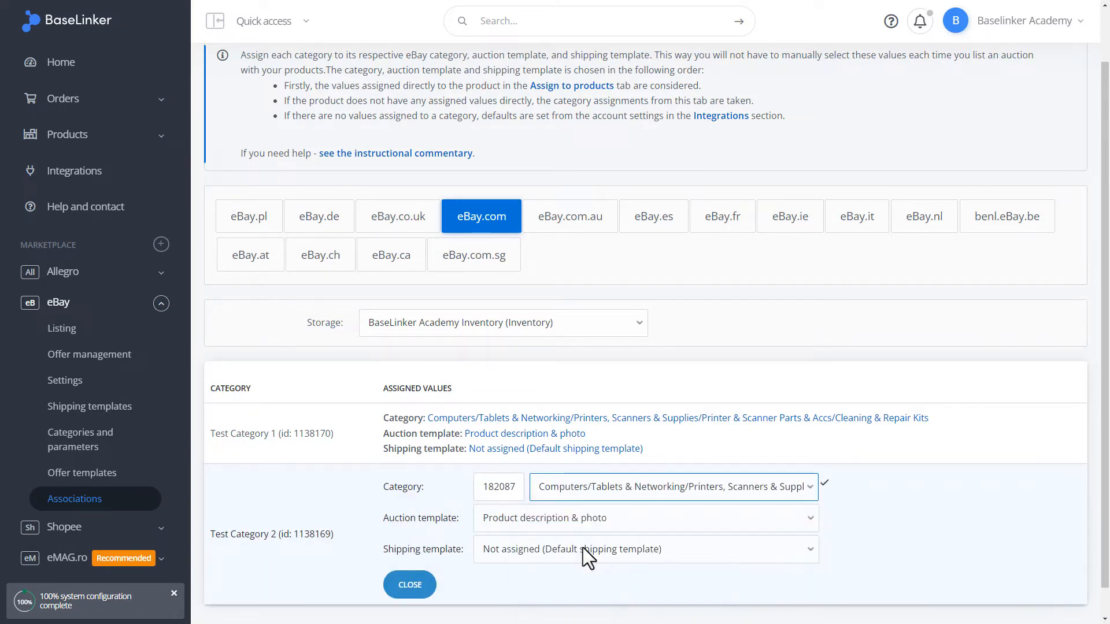
click(409, 584)
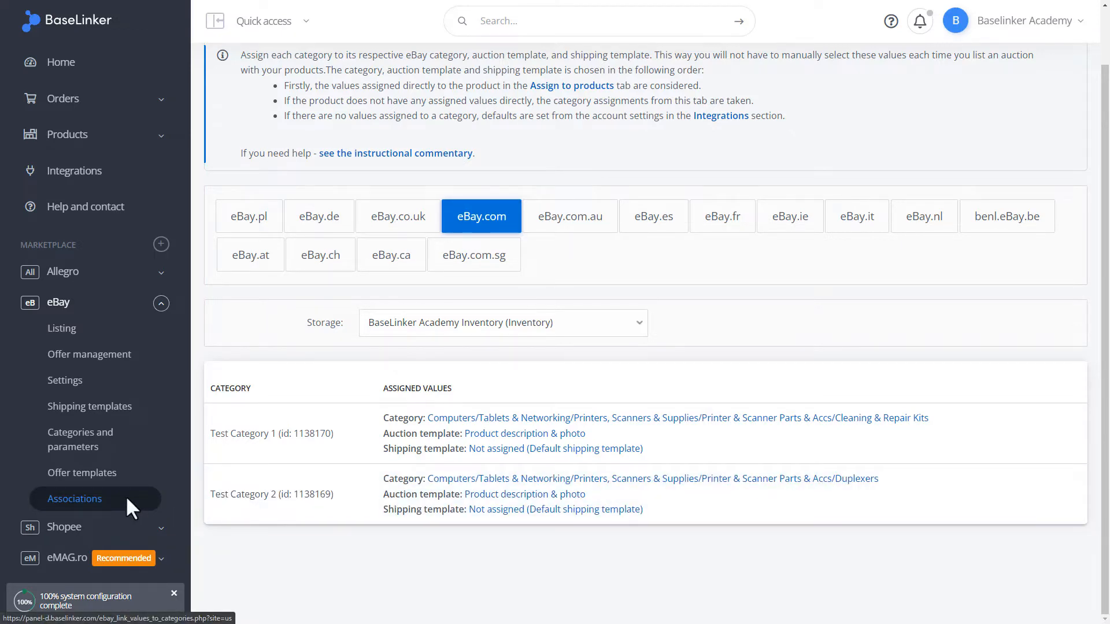
mouse_move(96, 328)
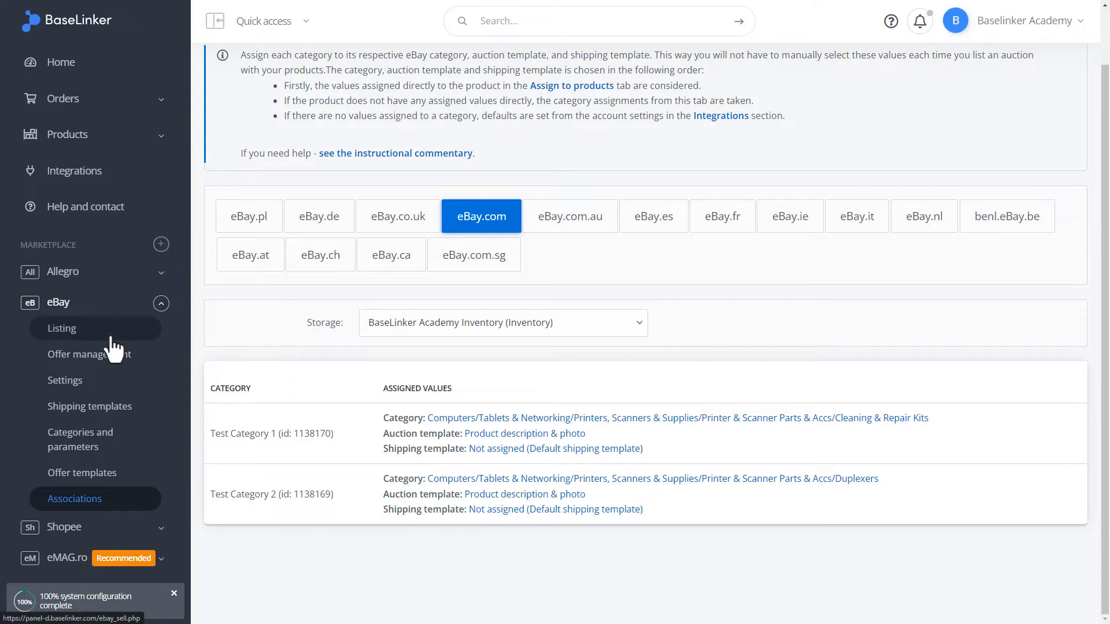
Filter eBay Listing to Test Category 1 and send Products 19 and 23 to the listing form
click(61, 328)
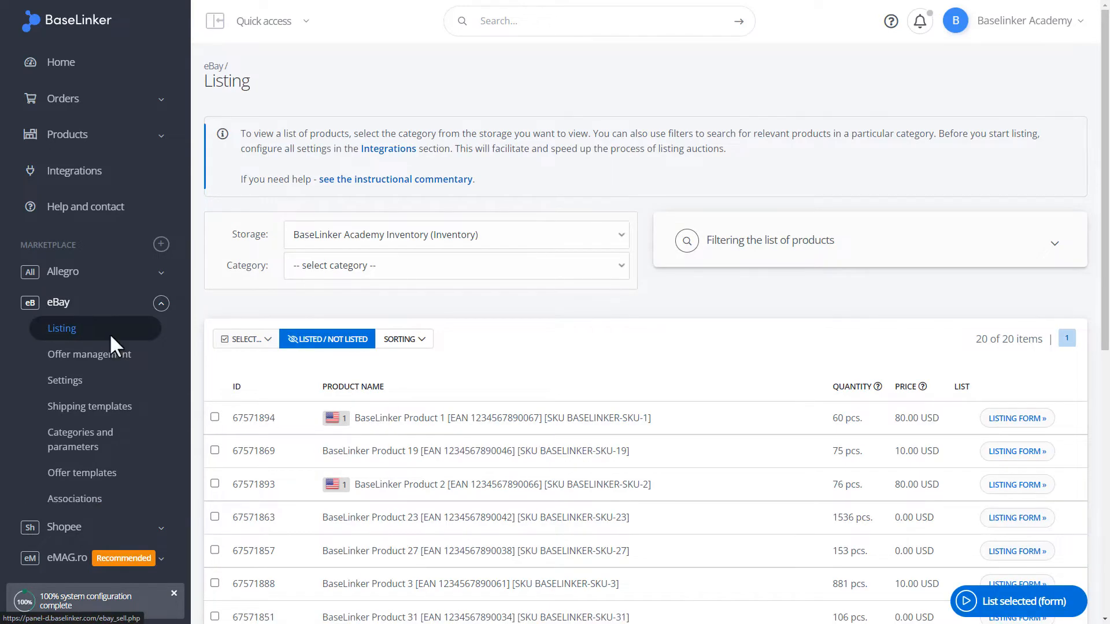
click(456, 265)
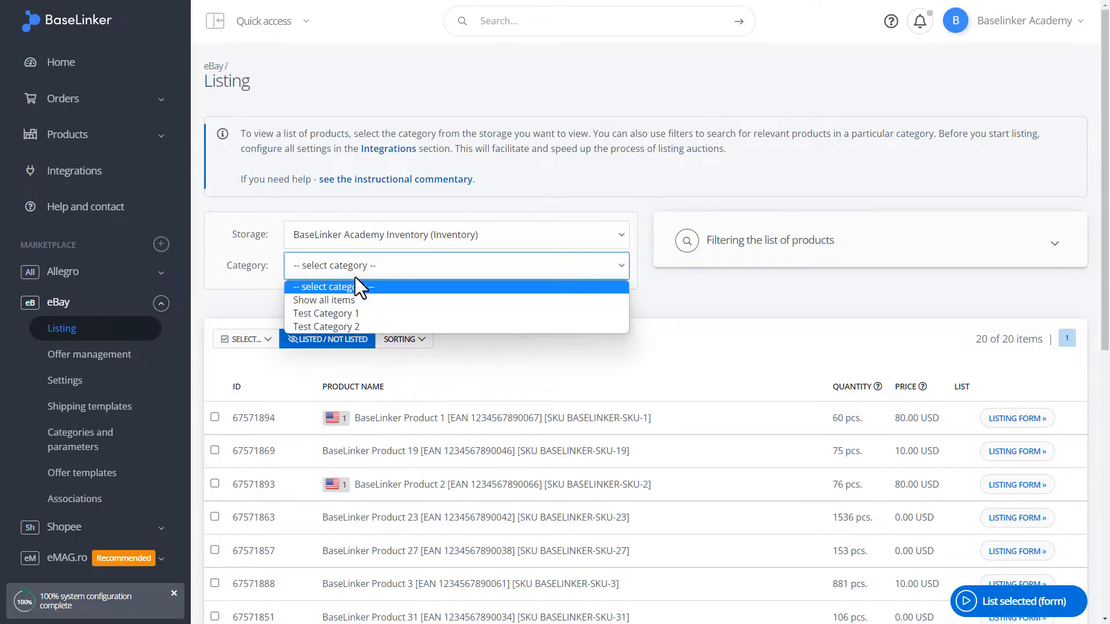
click(326, 313)
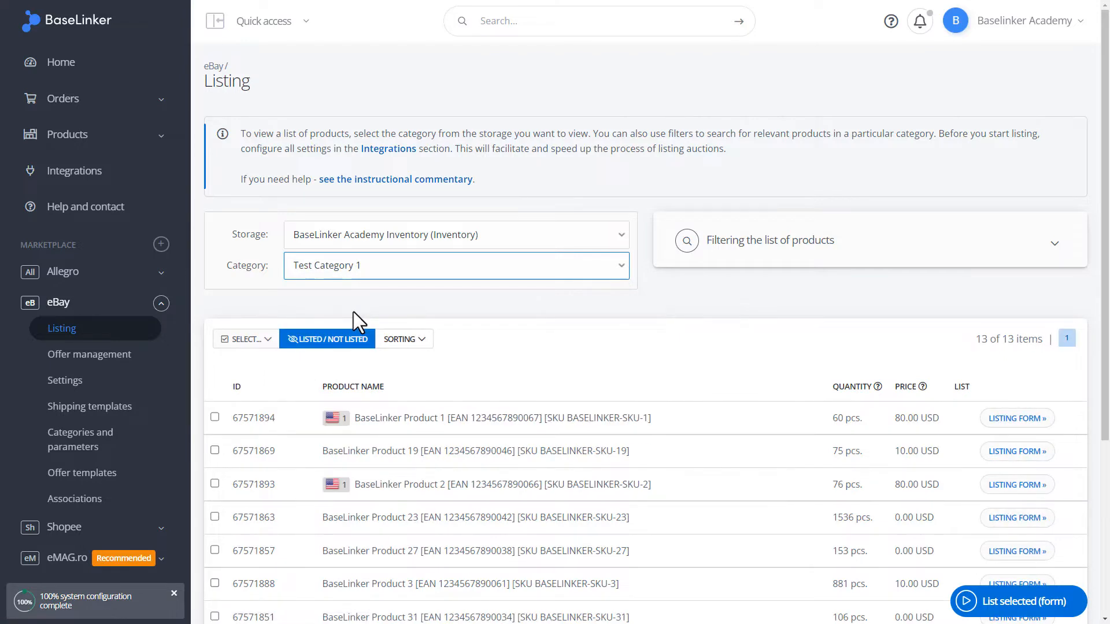
mouse_move(221, 458)
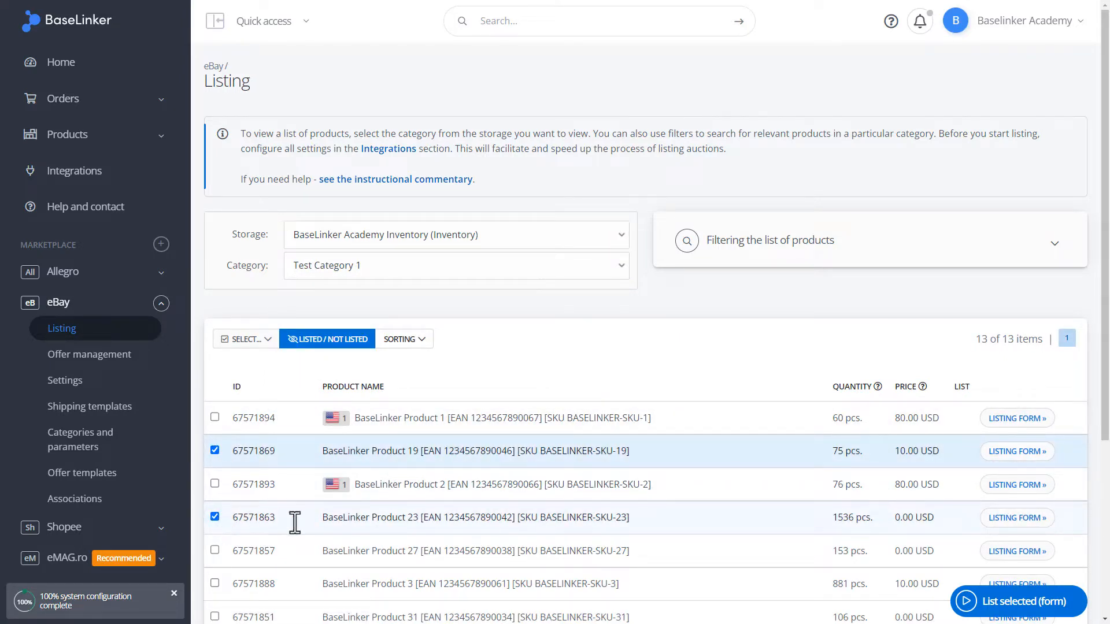
mouse_move(1002, 608)
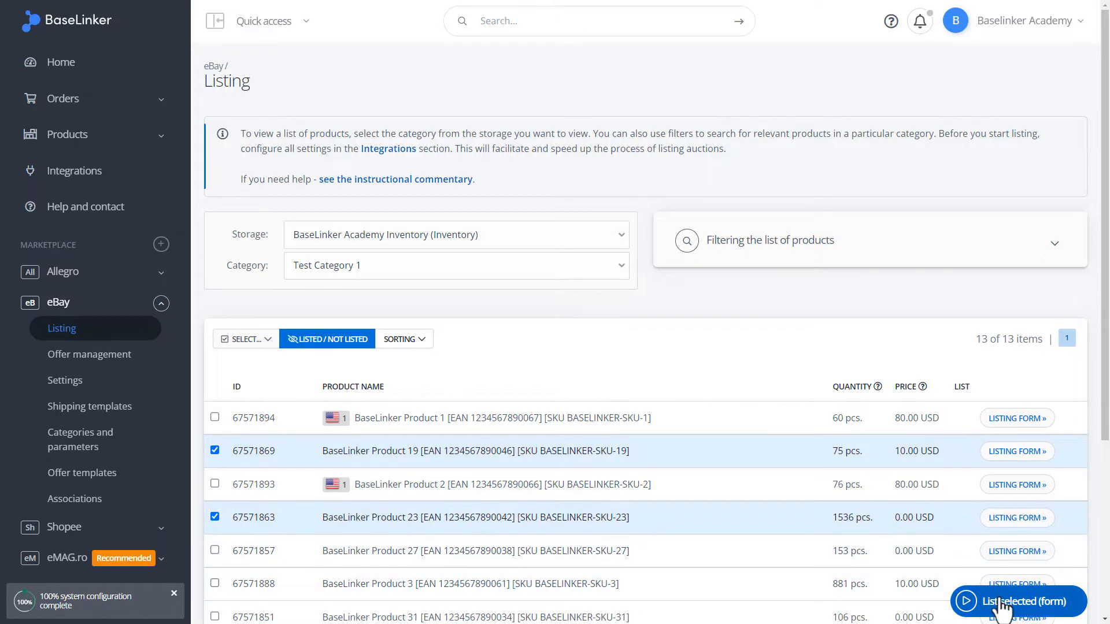
click(1017, 601)
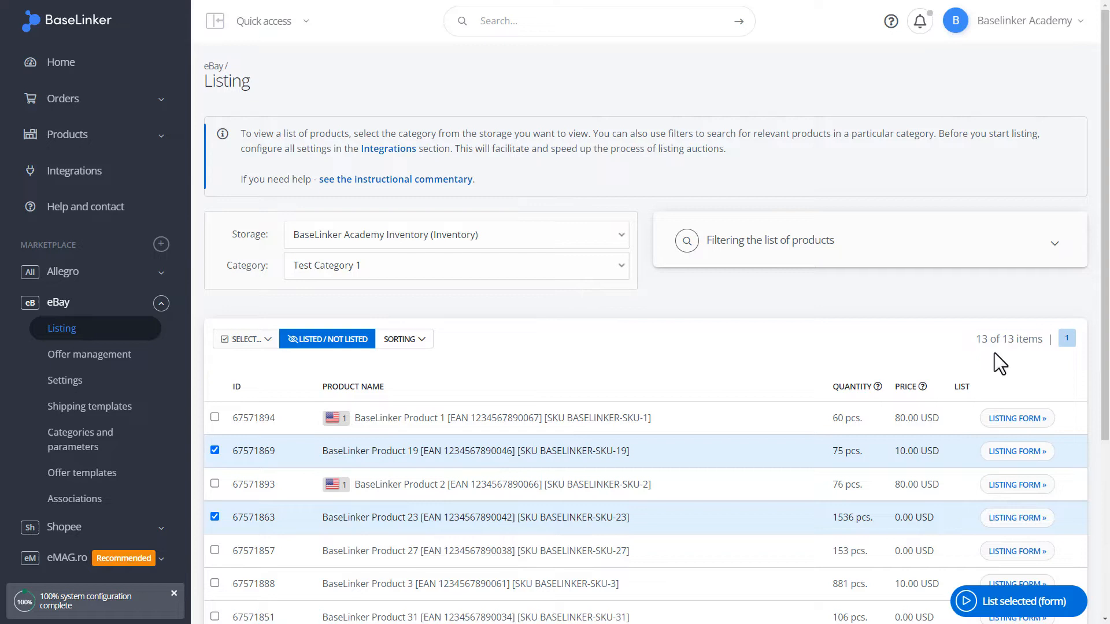
click(1018, 601)
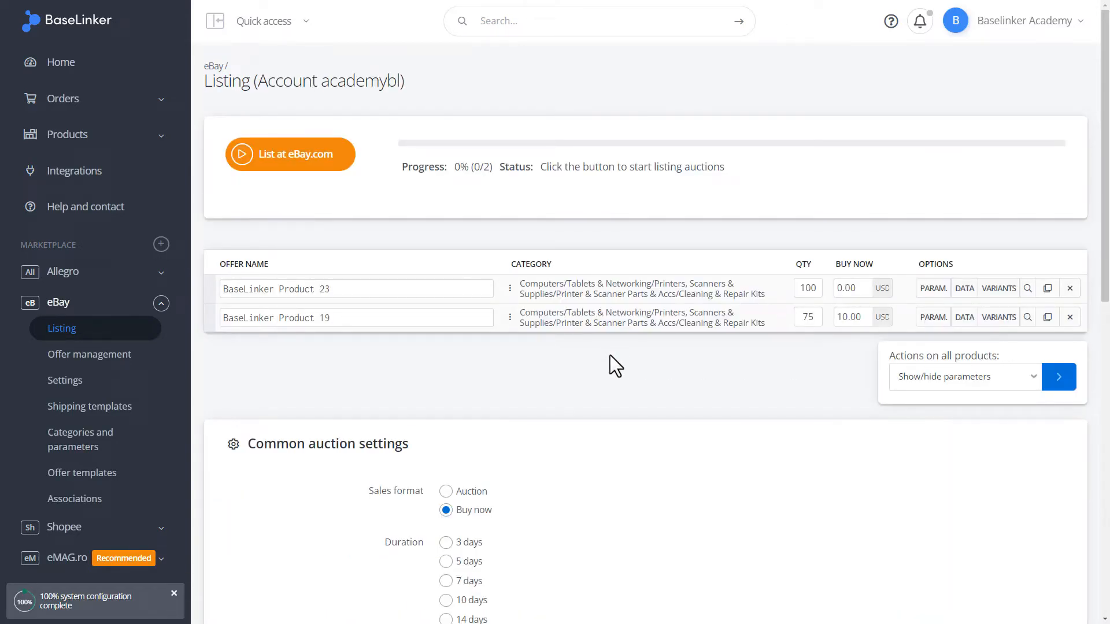
mouse_move(628, 317)
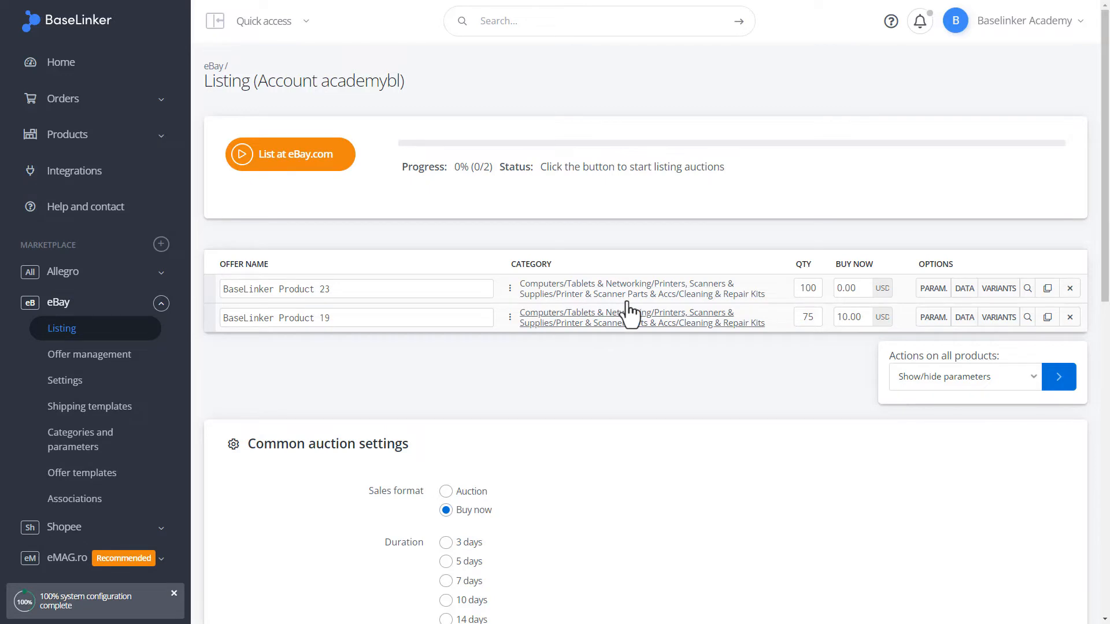
mouse_move(599, 362)
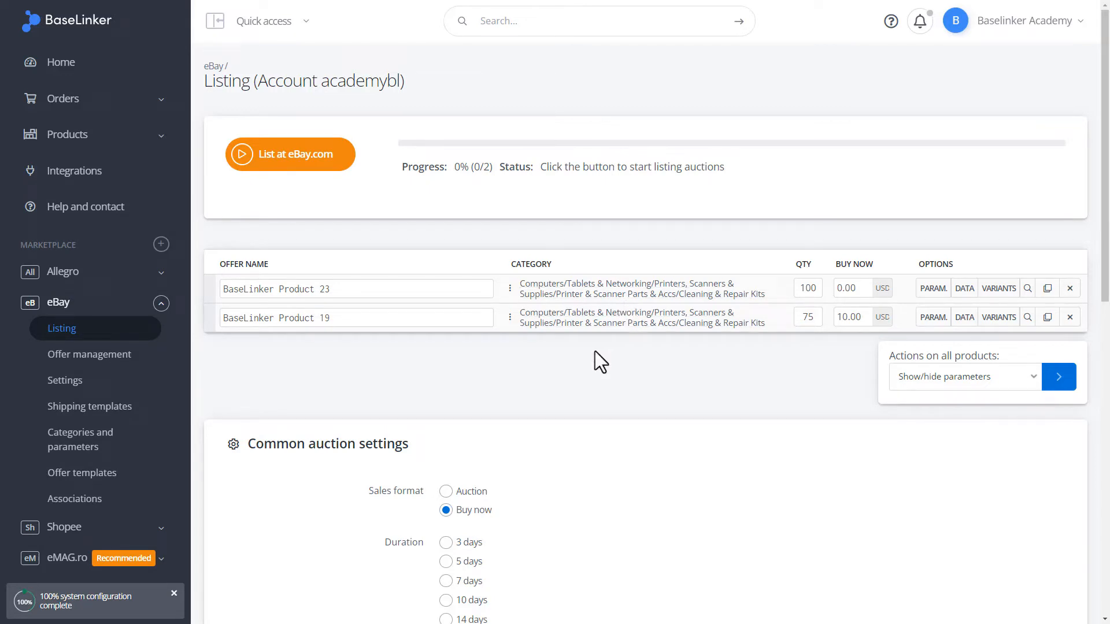
scroll(down, 3)
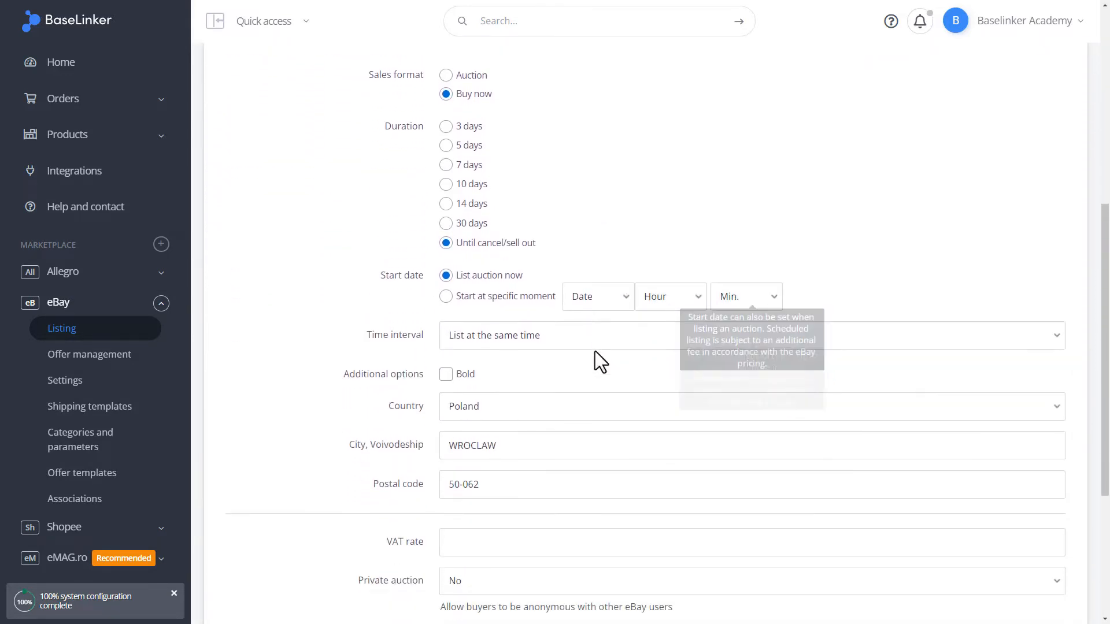
scroll(down, 3)
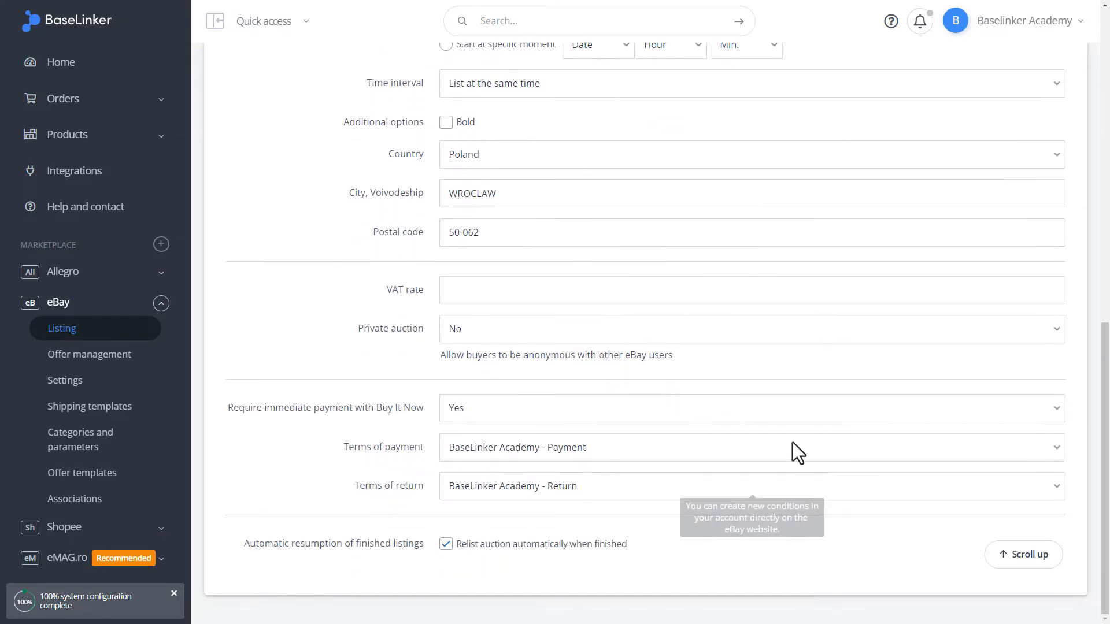
scroll(up, 3)
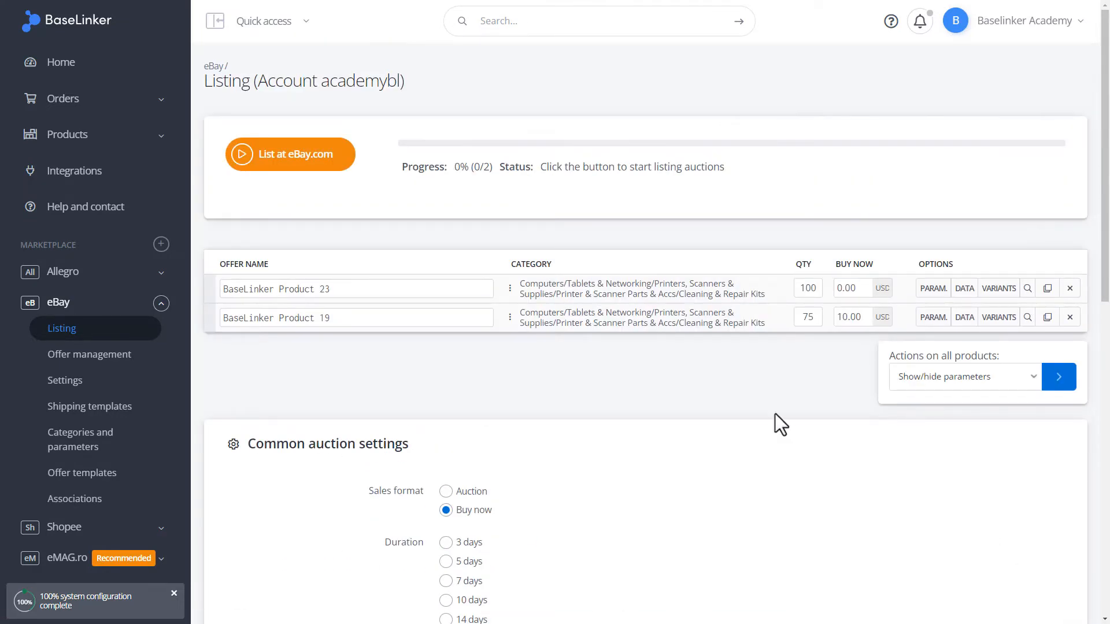
mouse_move(688, 373)
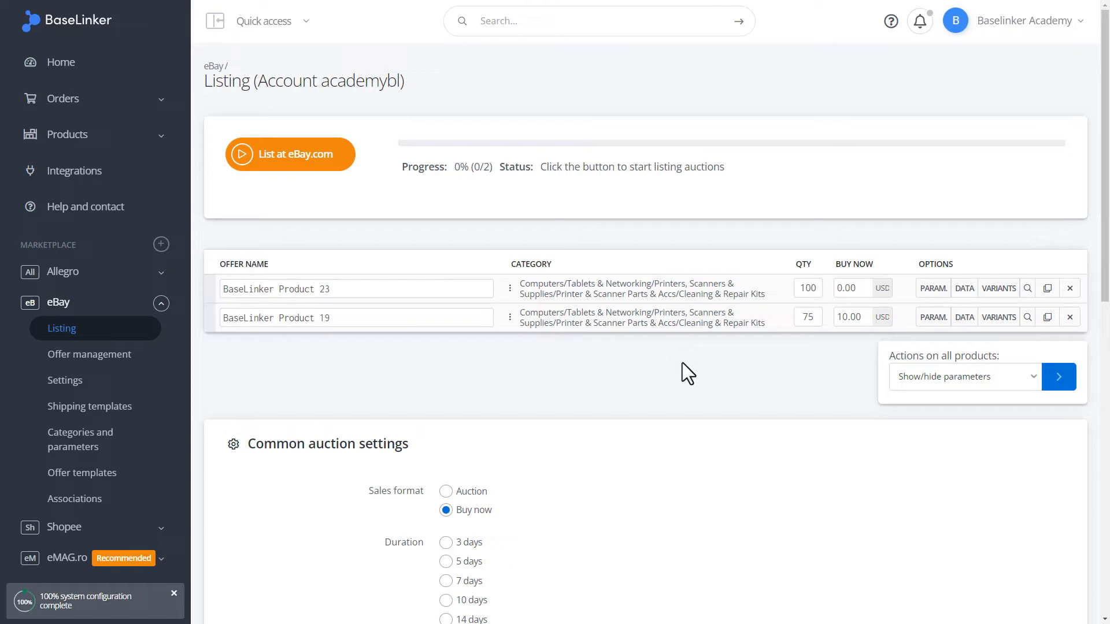
Filter eBay Listing to unlisted Test Category 2 products and select Products 43, 47 and 51
click(62, 328)
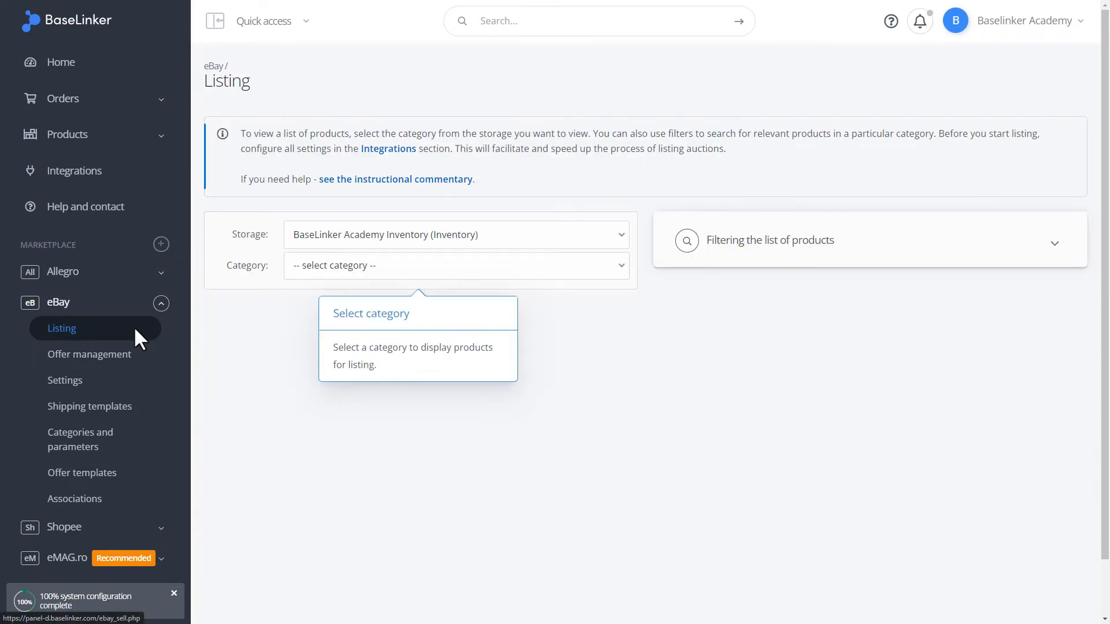
click(455, 266)
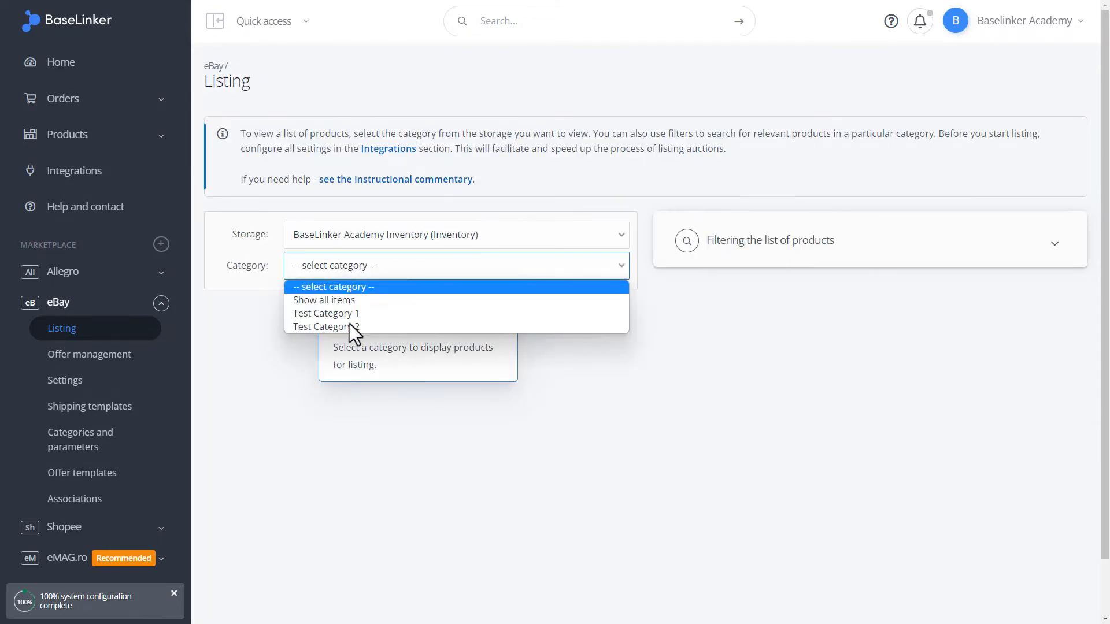
mouse_move(325, 326)
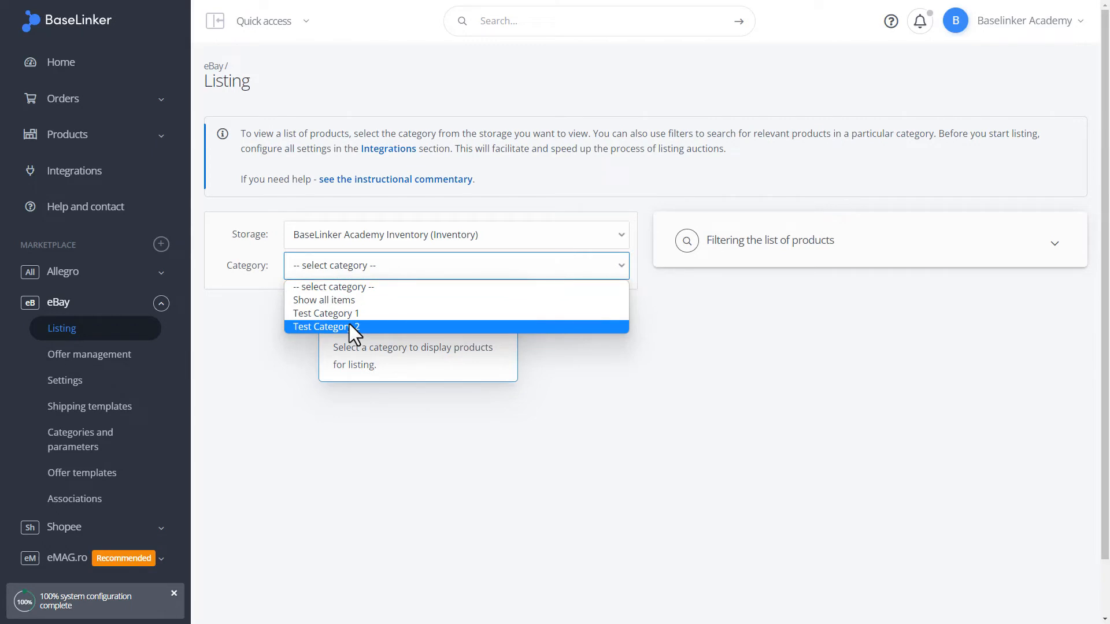
click(325, 326)
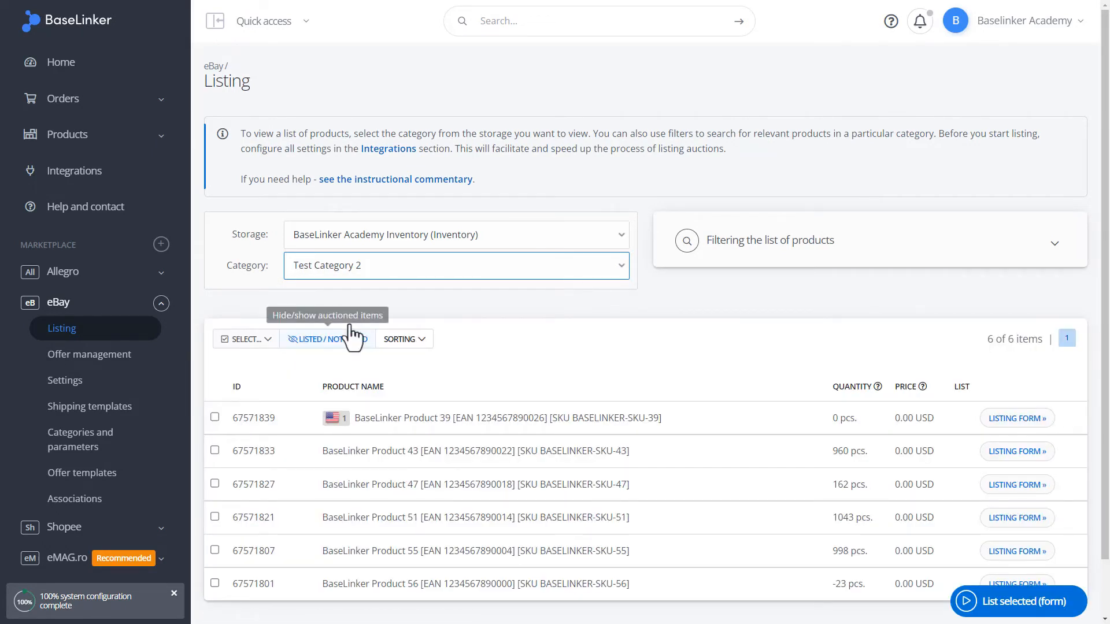
click(214, 450)
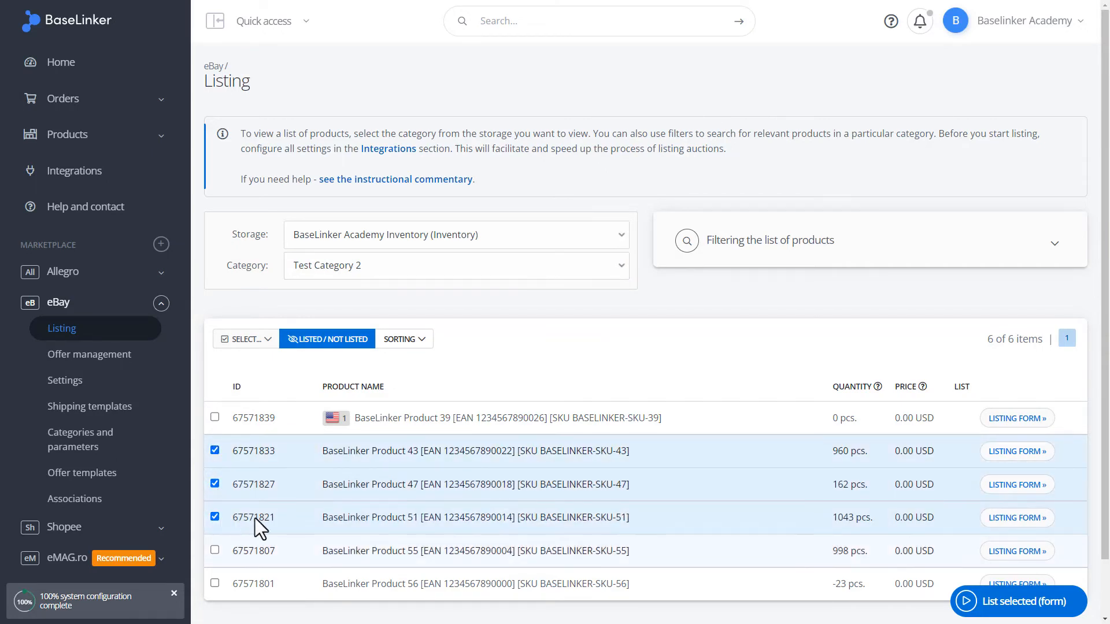
click(1018, 601)
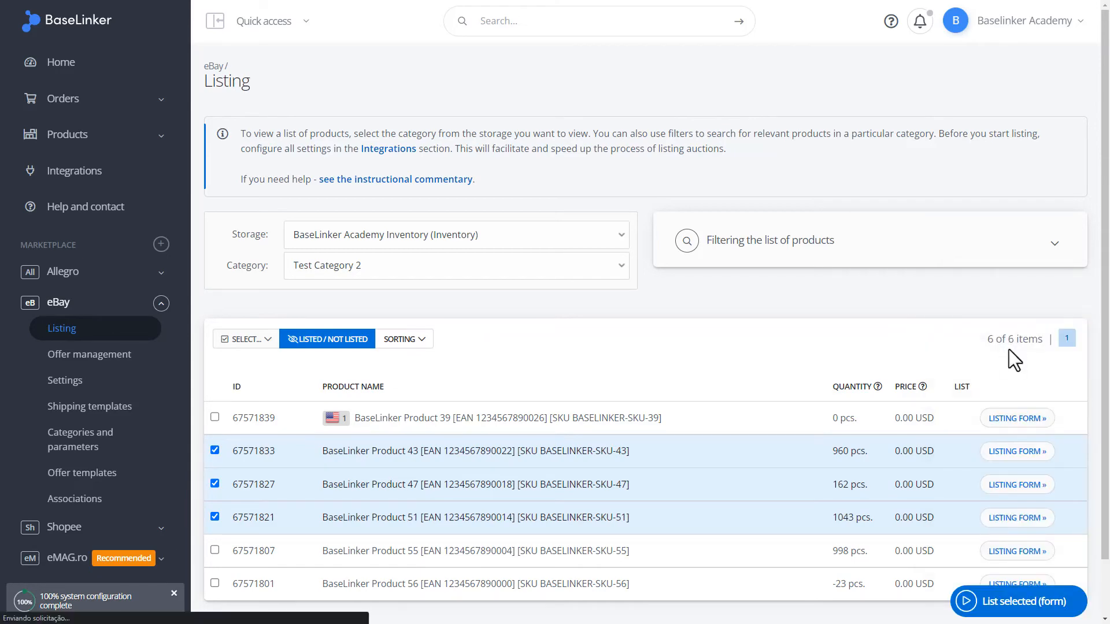
Open the listing form for Products 51, 47 and 43, each auto-assigned to Duplexers
click(1017, 601)
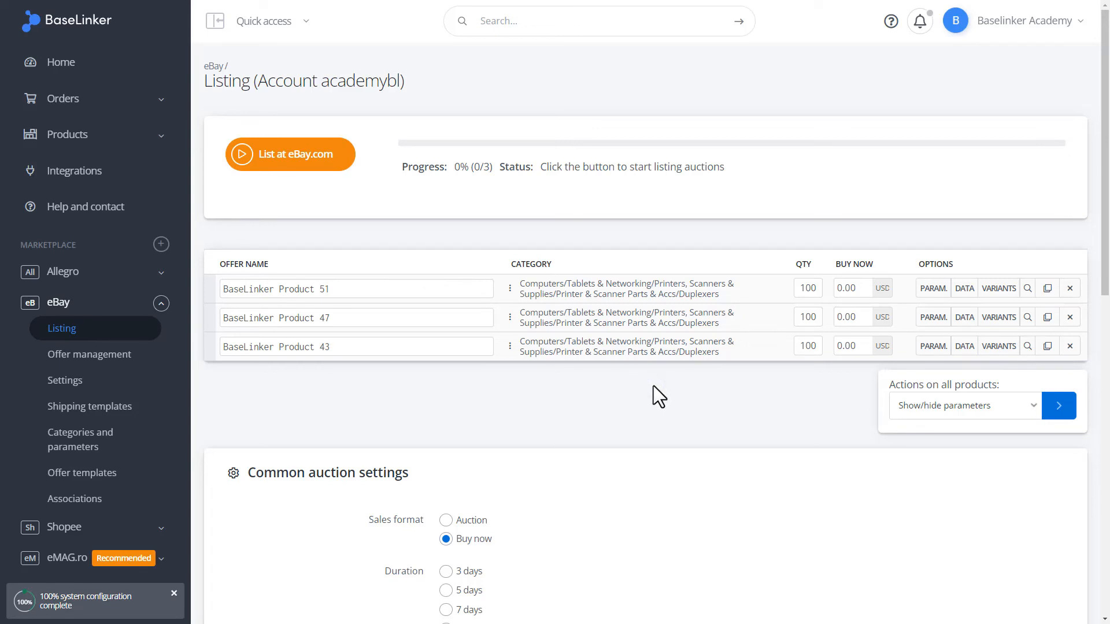
mouse_move(655, 397)
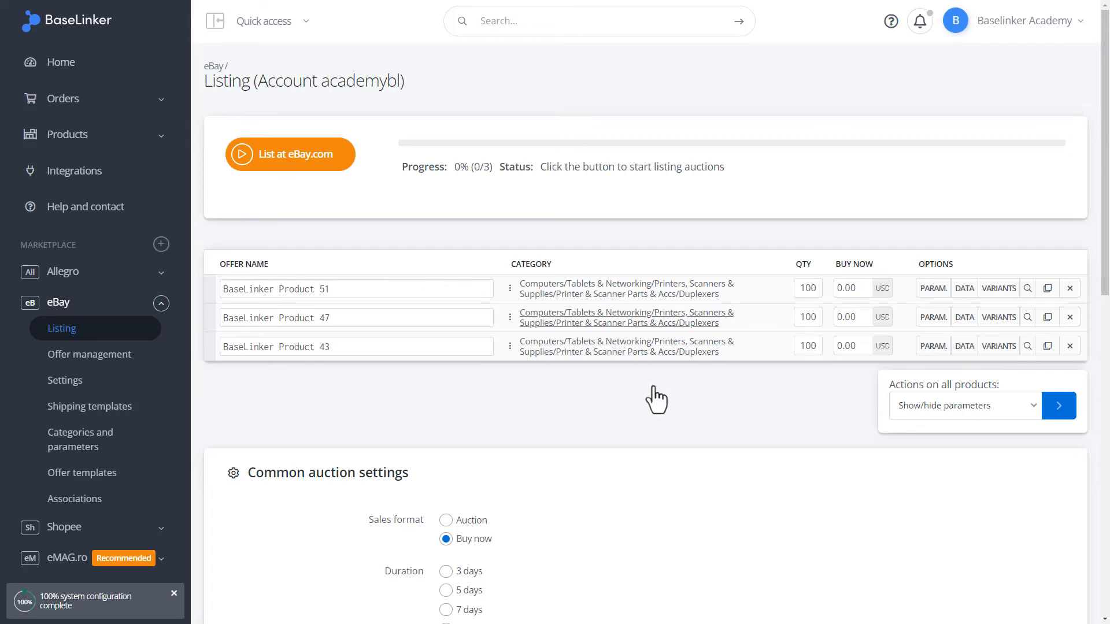
mouse_move(540, 375)
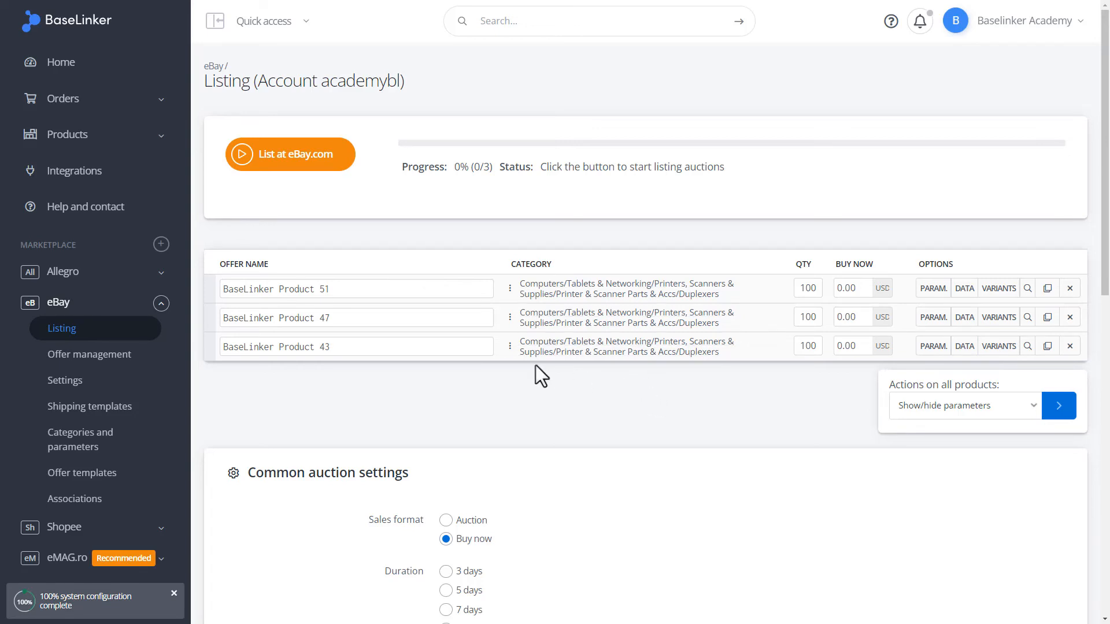
click(161, 302)
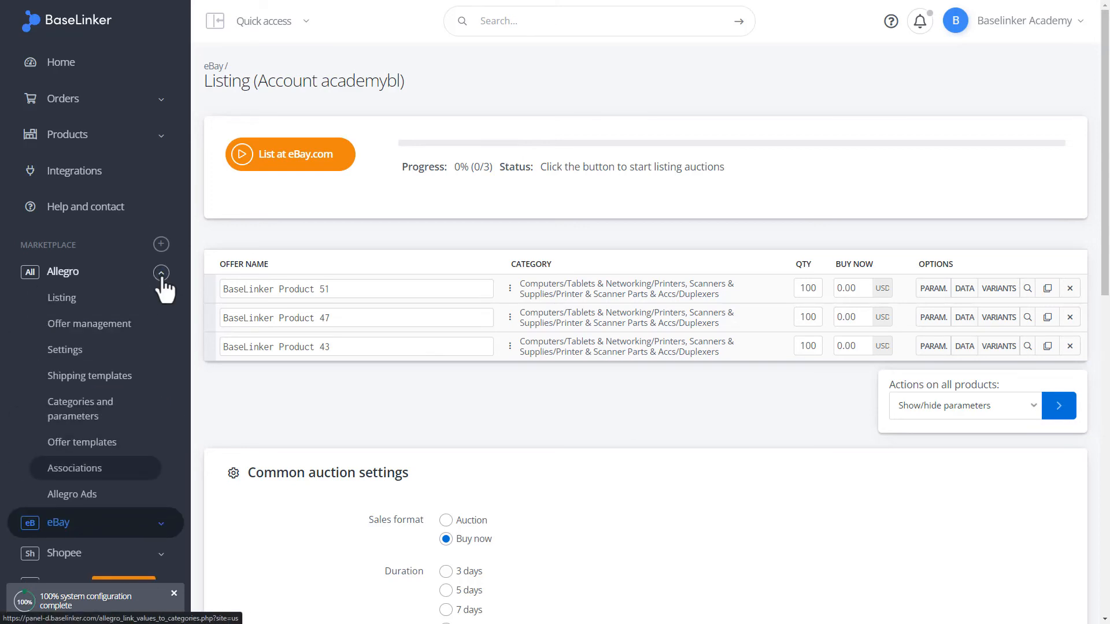
mouse_move(168, 287)
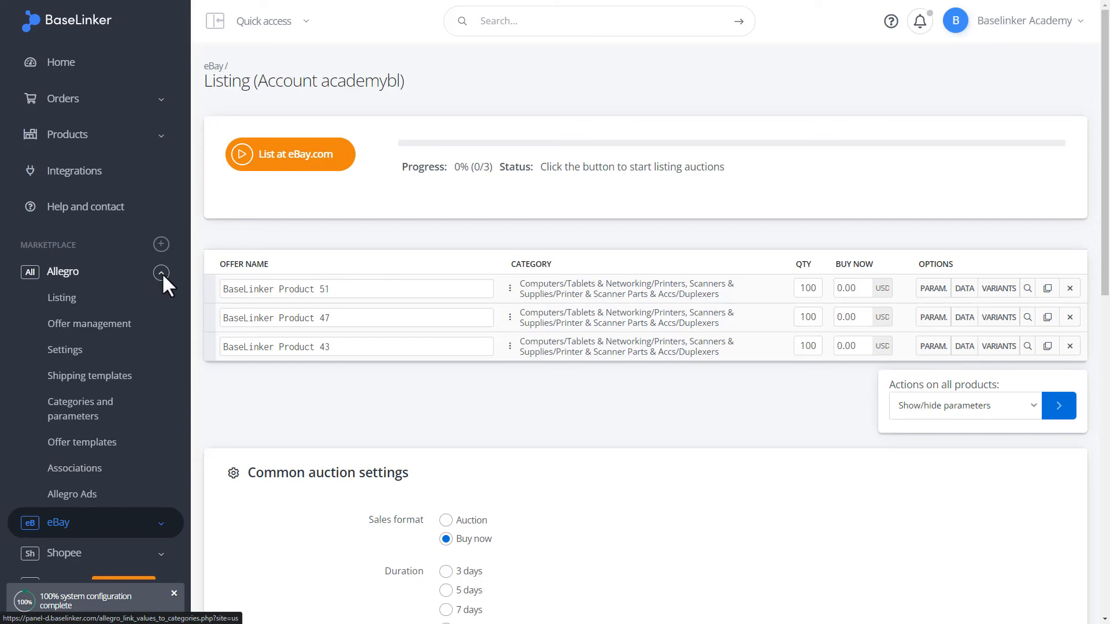
Collapse the Allegro and Shopee sidebar sections, leaving the three-product eBay listing form open
click(161, 272)
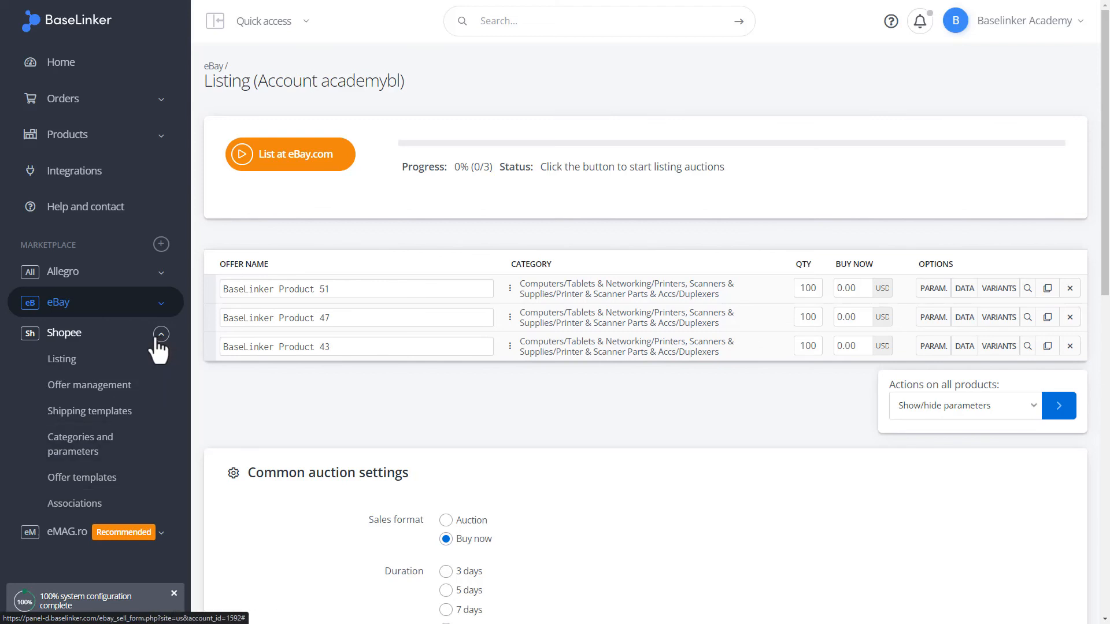
click(161, 334)
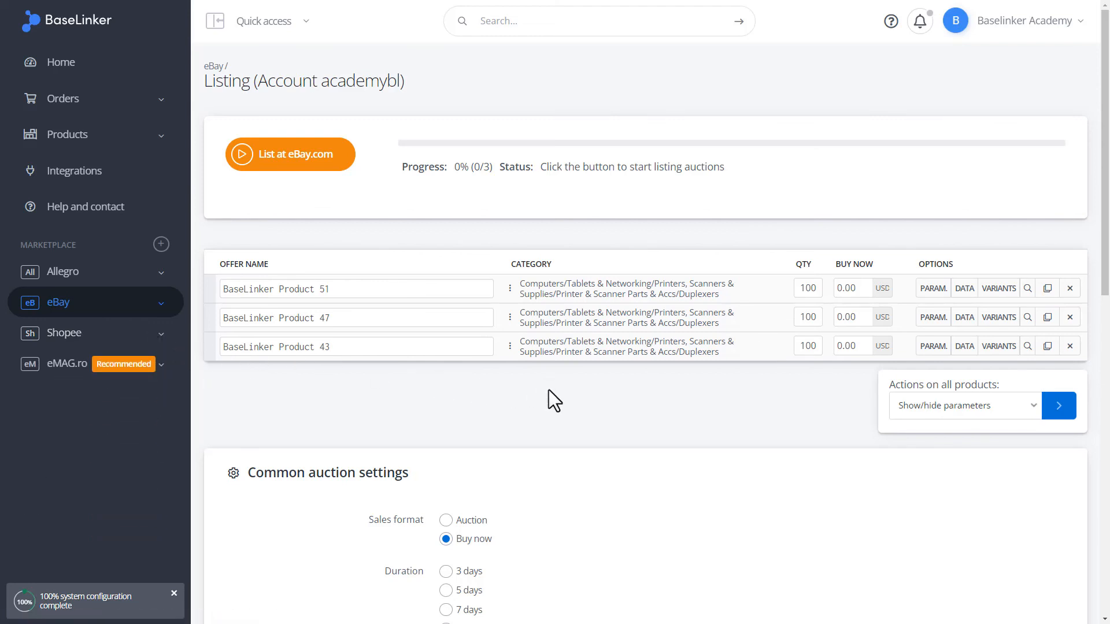